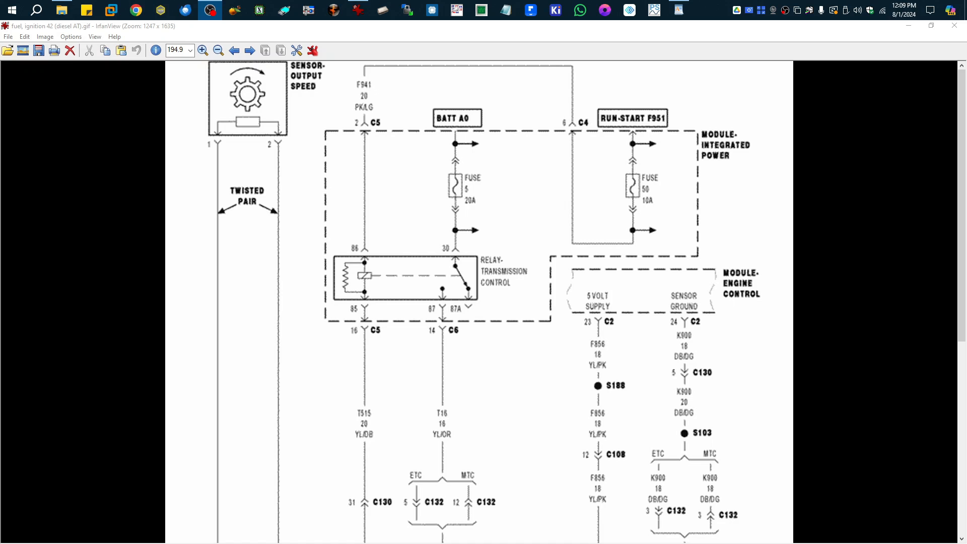
# Scroll down the wiring diagram to the ECT and APP sensor circuits.
pyautogui.scroll(-3)
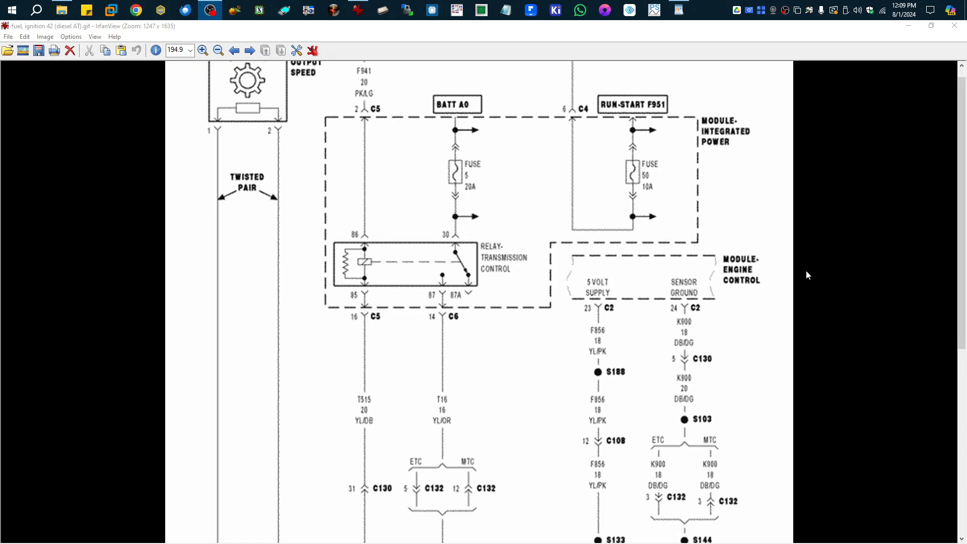
pyautogui.scroll(-3)
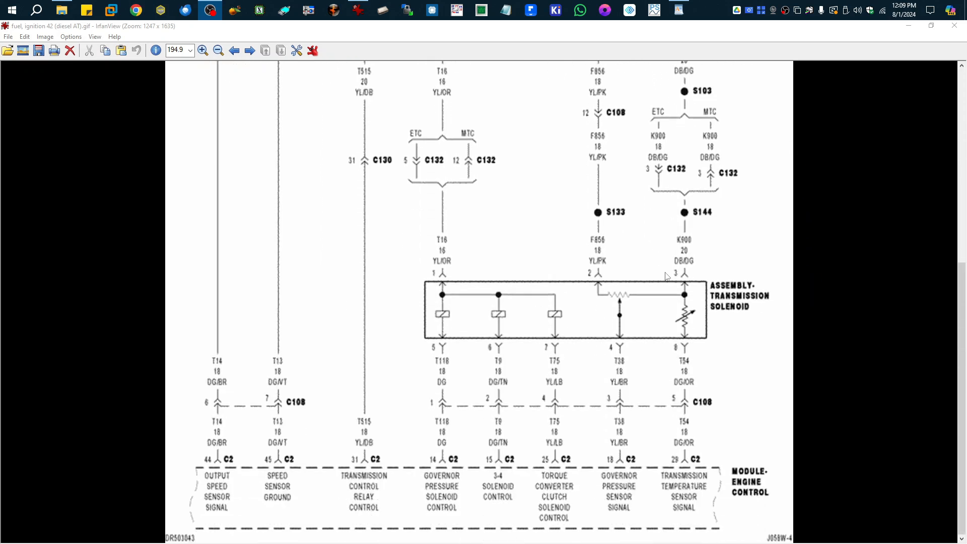
pyautogui.moveTo(744, 314)
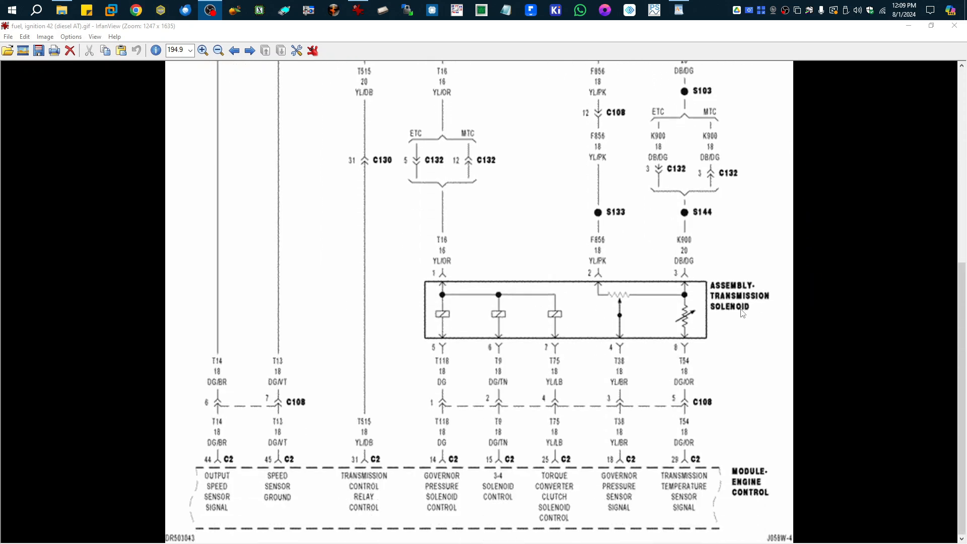
pyautogui.moveTo(625, 301)
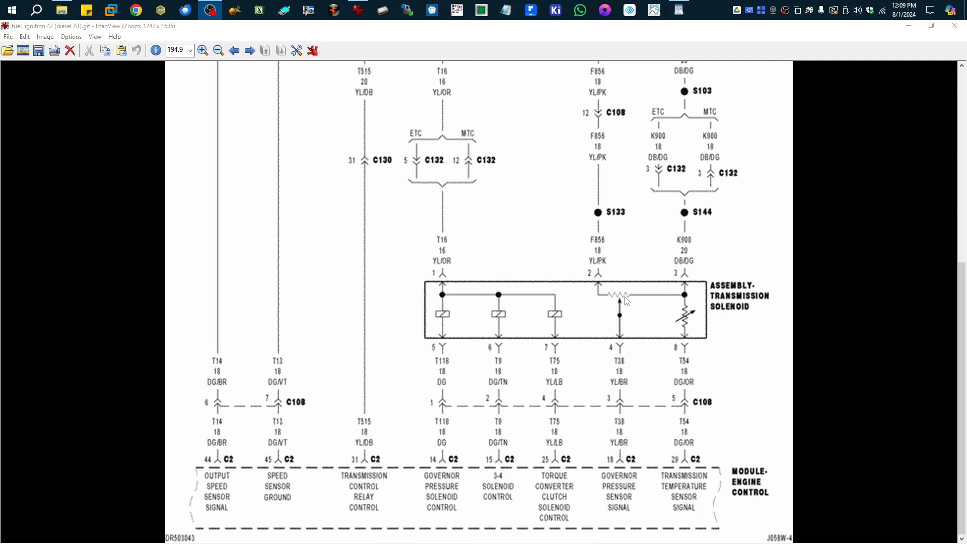
pyautogui.moveTo(615, 511)
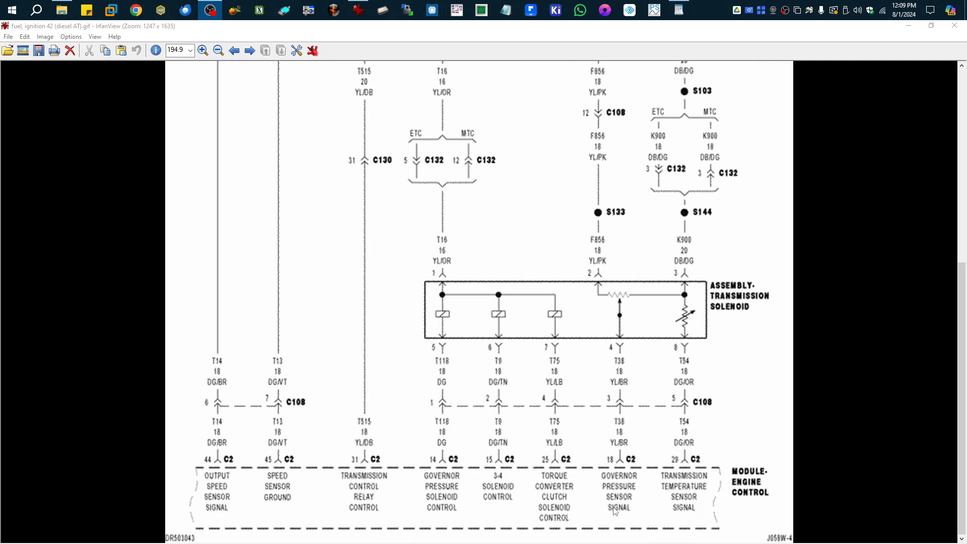
pyautogui.moveTo(627, 464)
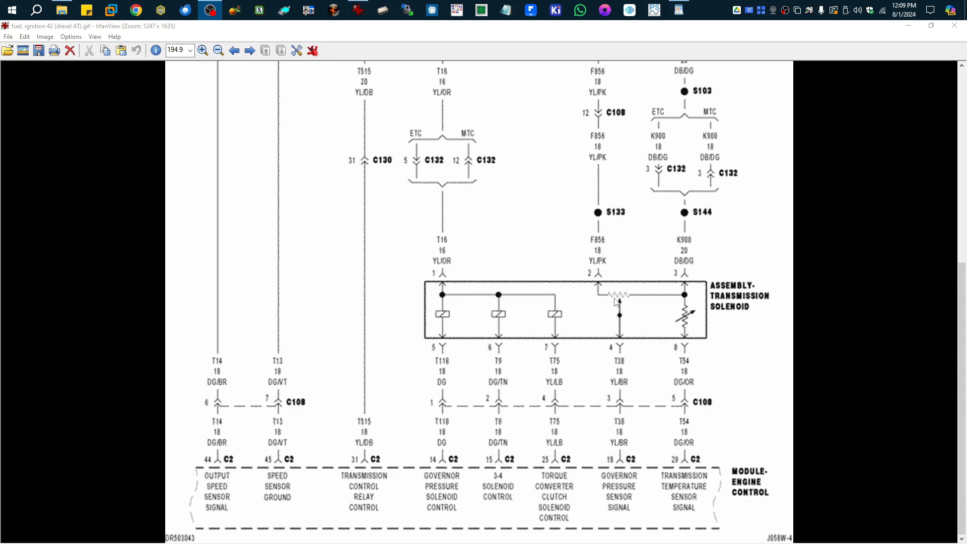
pyautogui.moveTo(638, 296)
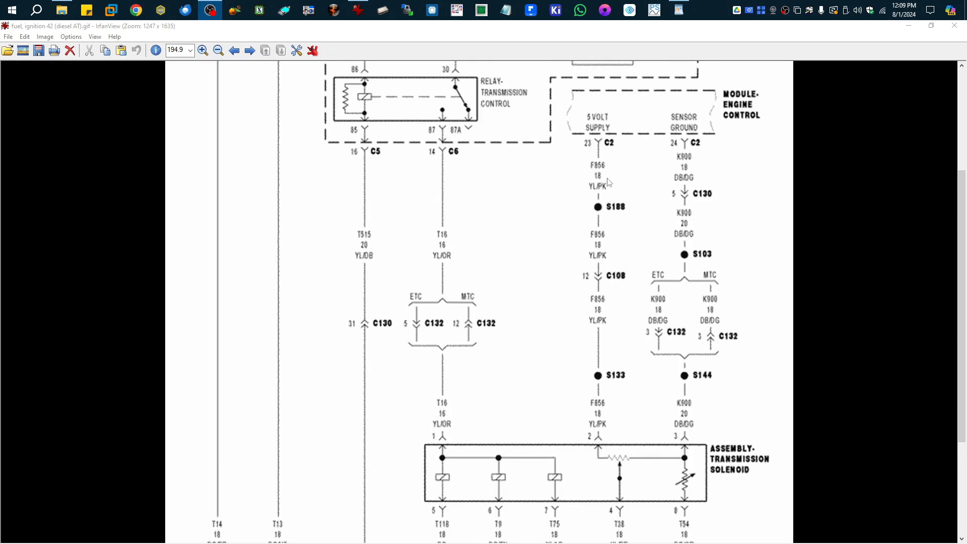
pyautogui.scroll(-3)
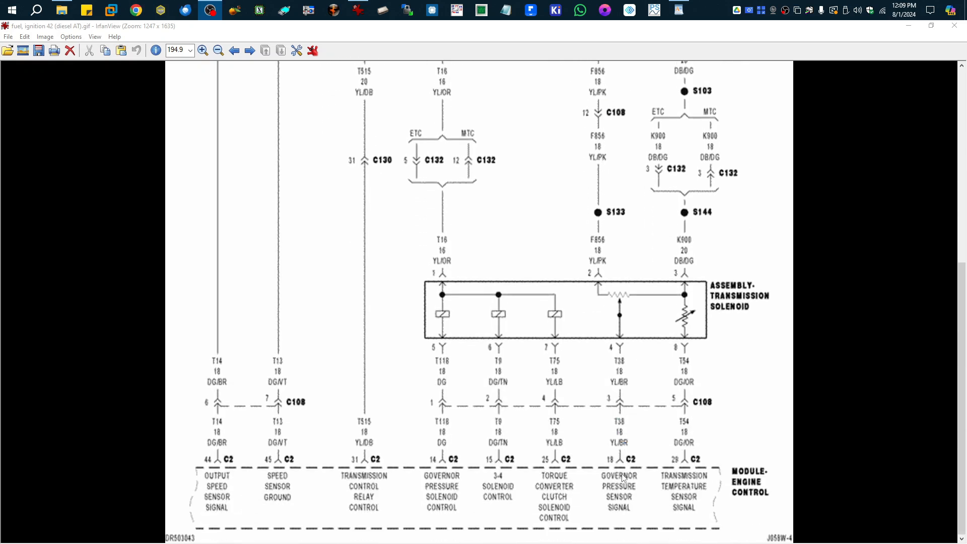
pyautogui.scroll(-3)
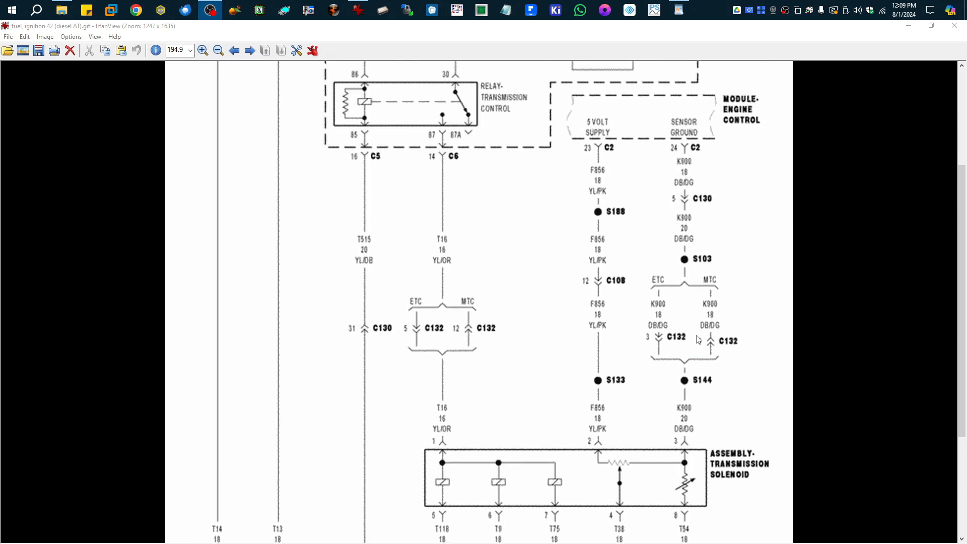
pyautogui.scroll(-3)
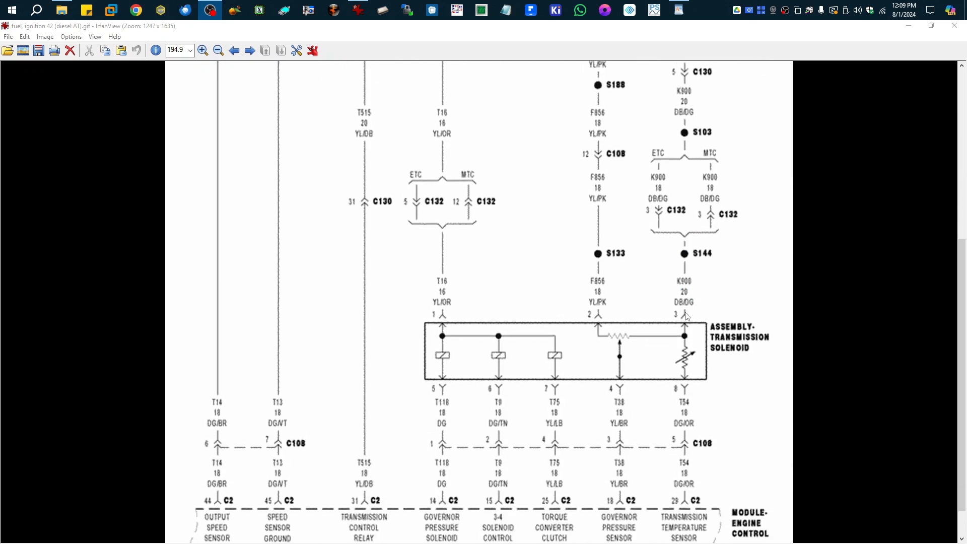
pyautogui.moveTo(683, 354)
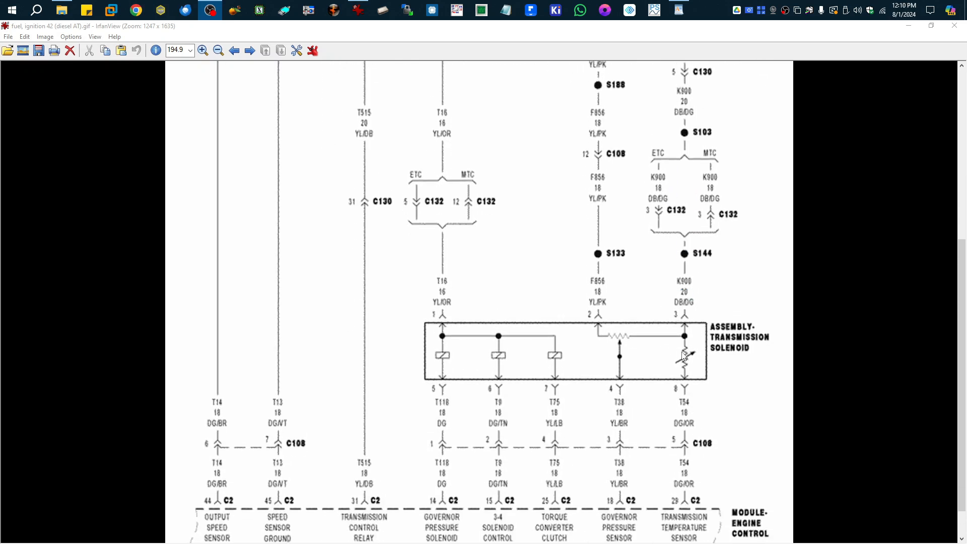
pyautogui.scroll(-3)
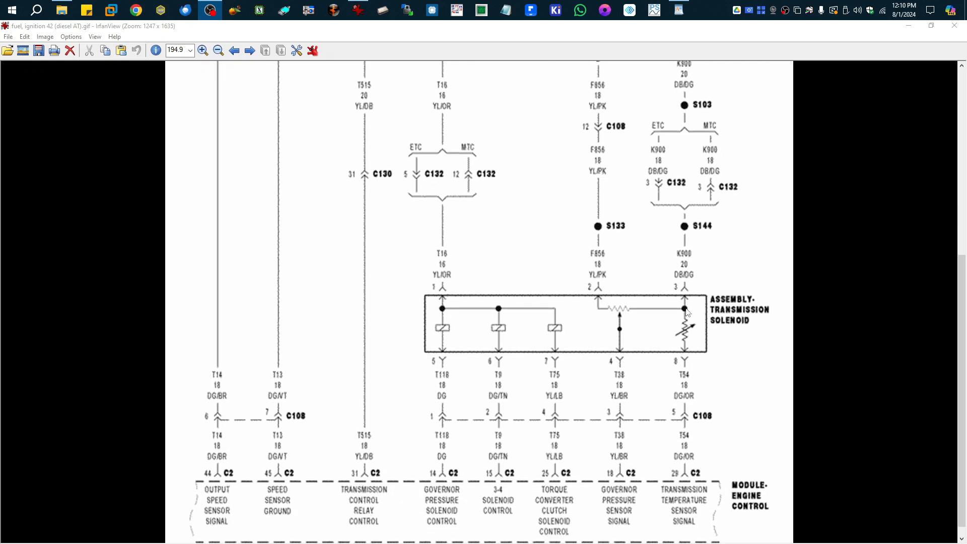
pyautogui.scroll(-3)
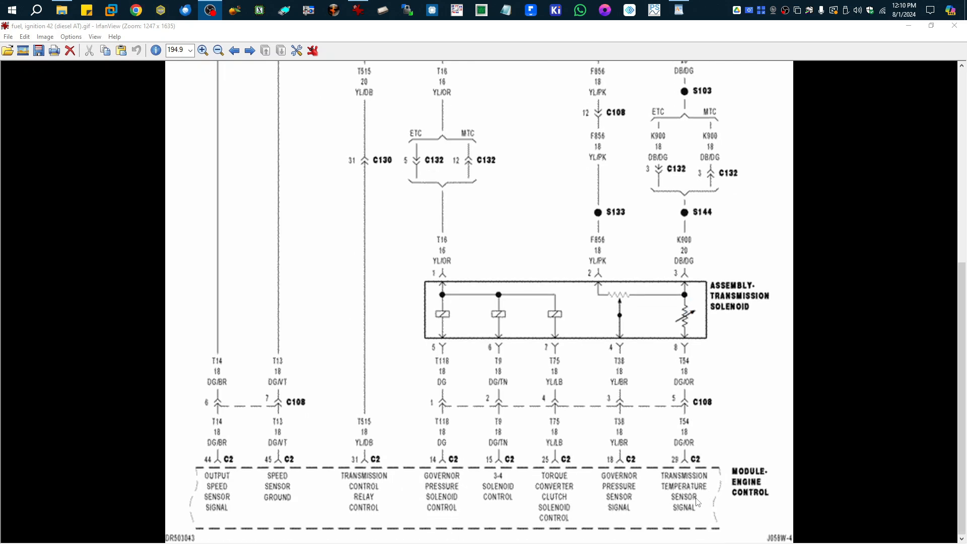
pyautogui.scroll(-3)
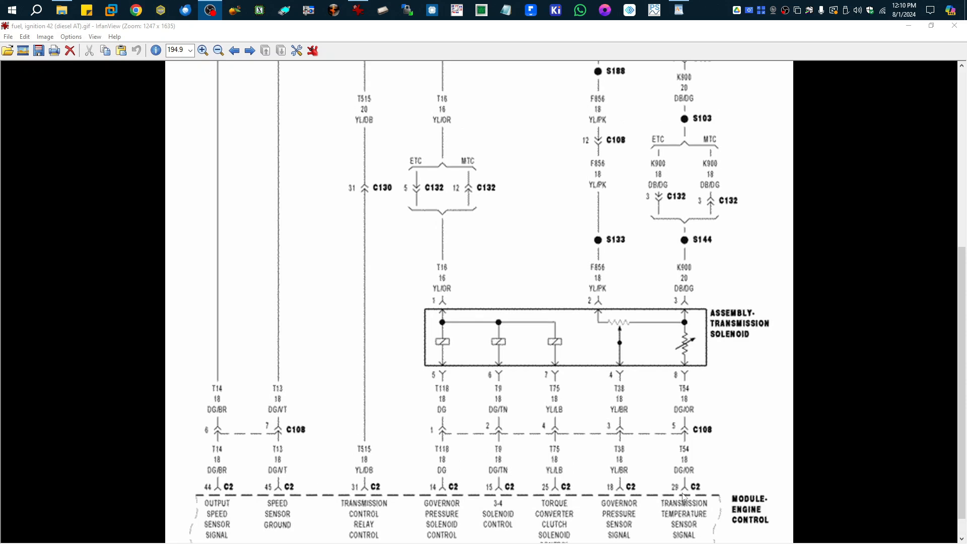
pyautogui.scroll(-3)
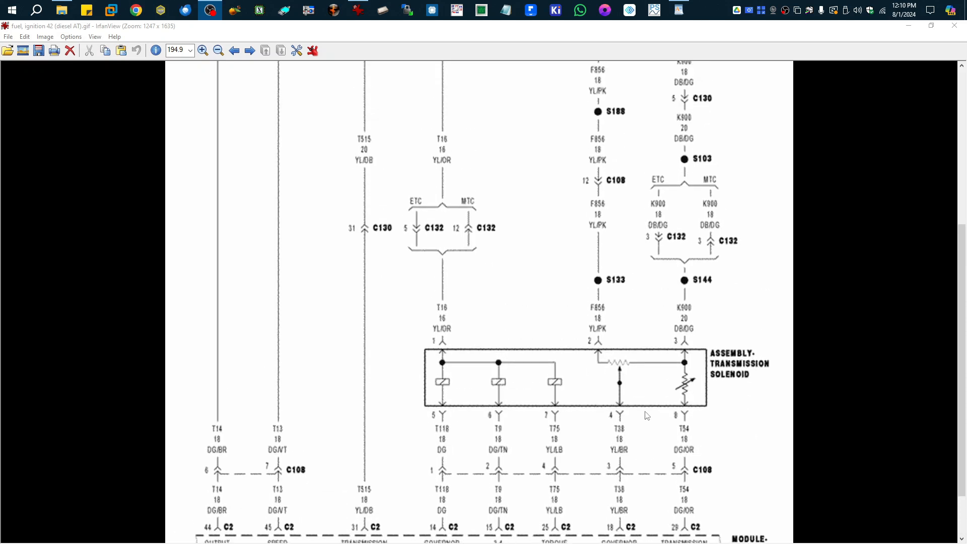
pyautogui.scroll(-3)
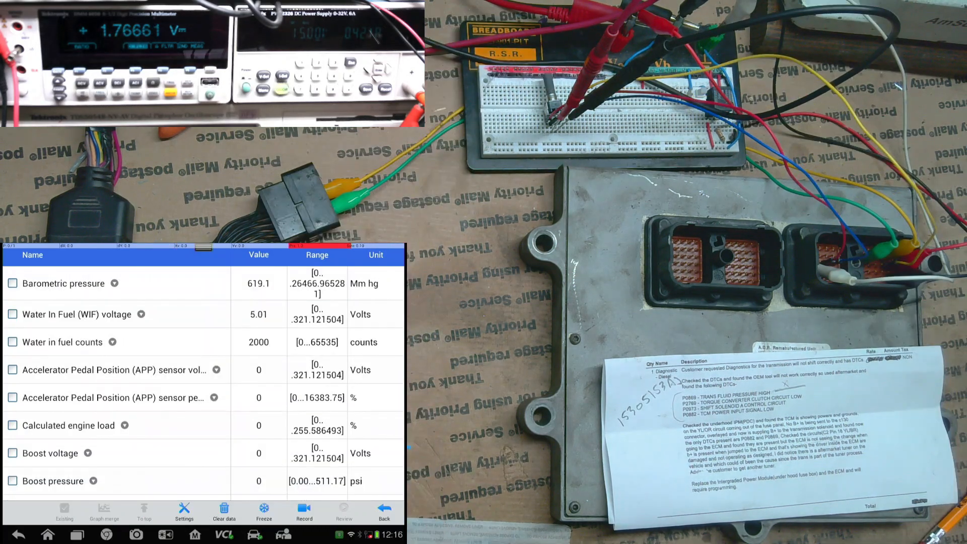
pyautogui.scroll(-3)
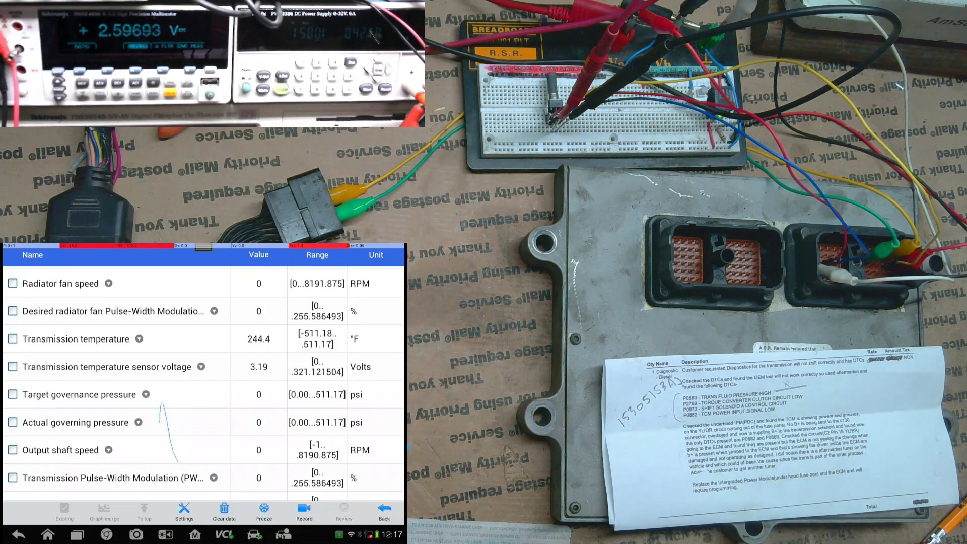
pyautogui.scroll(-3)
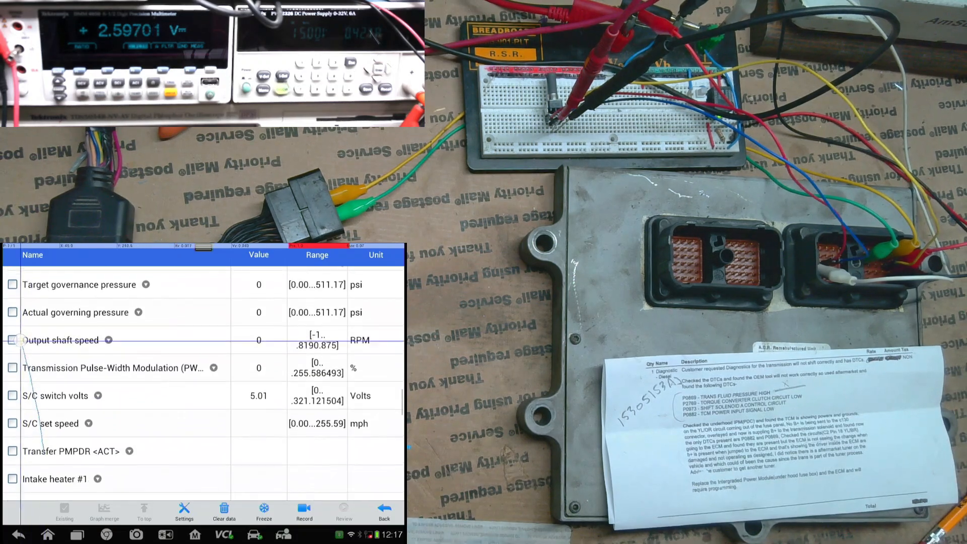
pyautogui.scroll(-3)
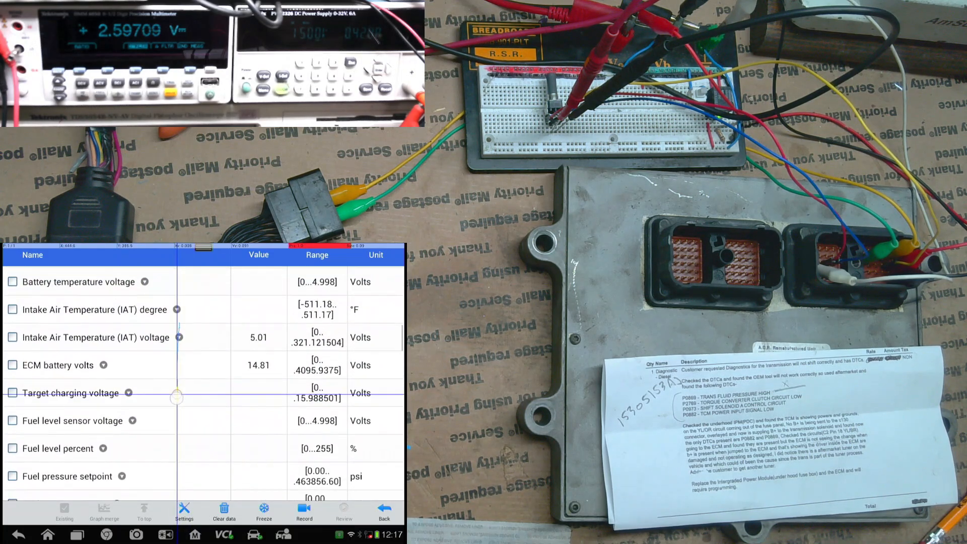
pyautogui.scroll(-3)
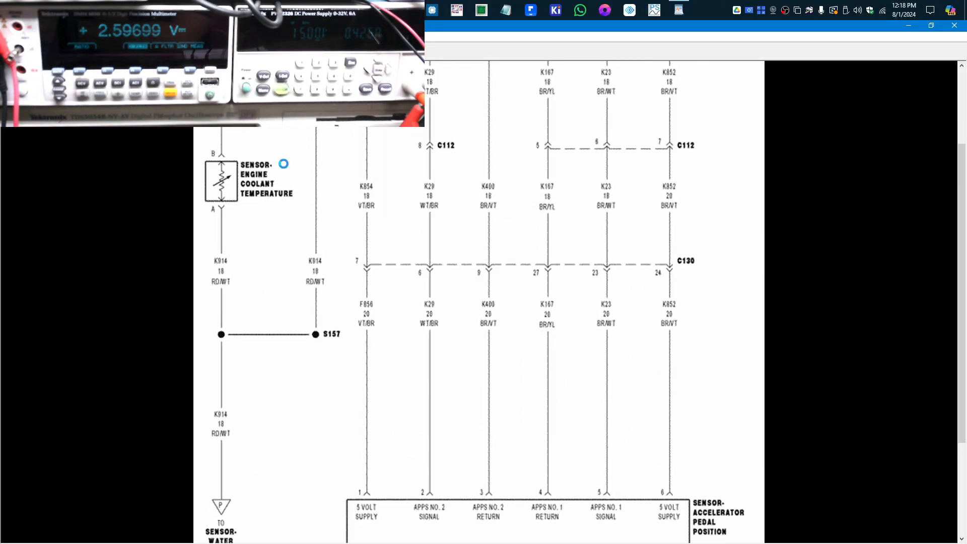
pyautogui.scroll(-3)
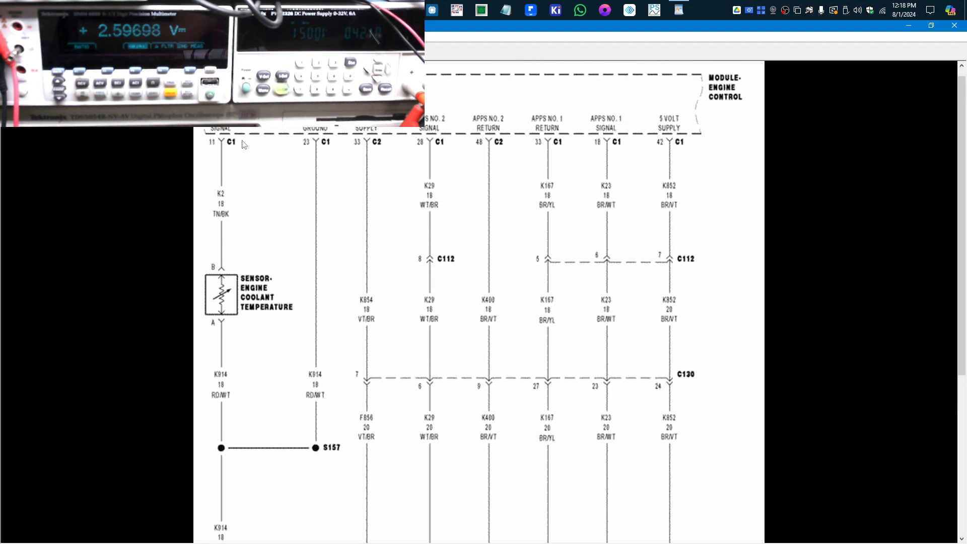
pyautogui.scroll(-3)
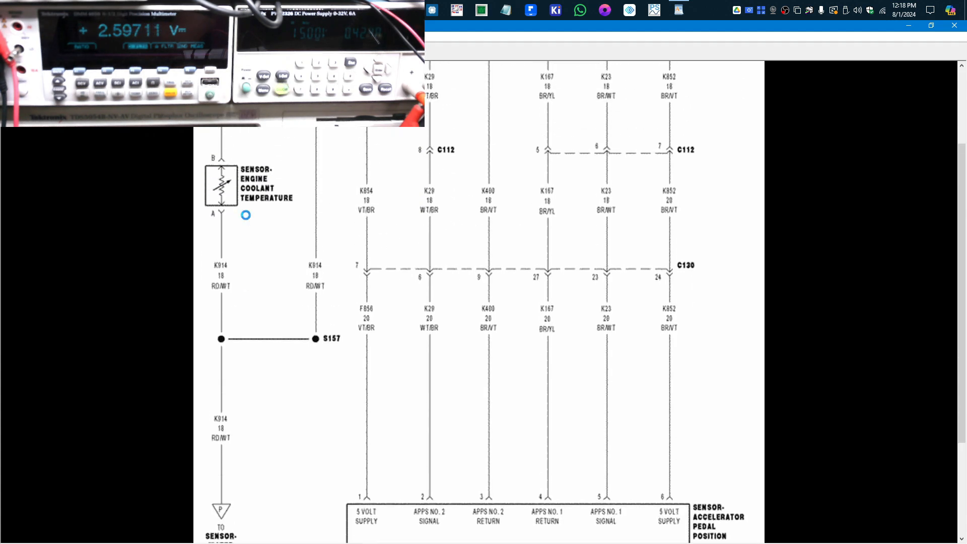
pyautogui.scroll(-3)
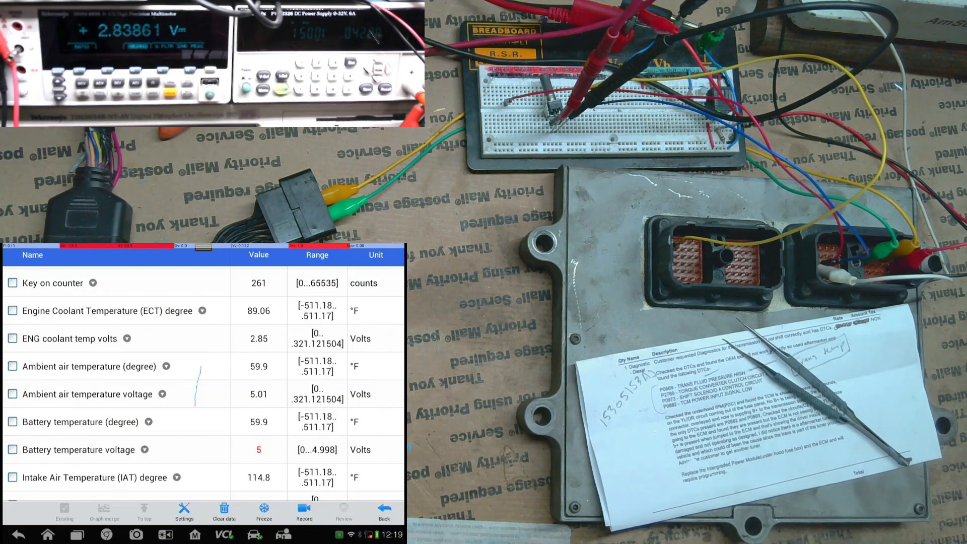
# After confirming ECT 89.06 °F at 2.85 V, exit live data to the Dodge function menu.
pyautogui.click(382, 511)
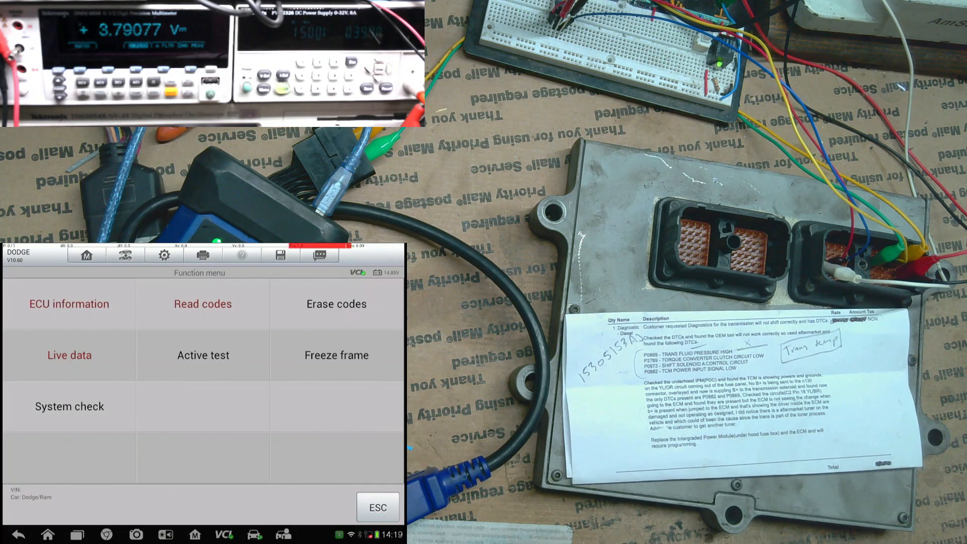
# Glance at System check, back out, then open the ECM's Live data list.
pyautogui.click(69, 405)
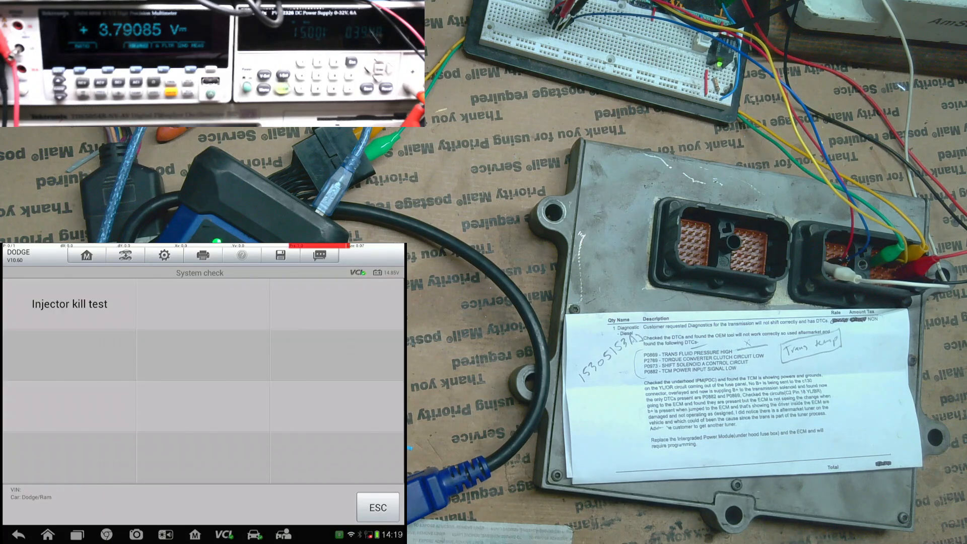
pyautogui.click(377, 507)
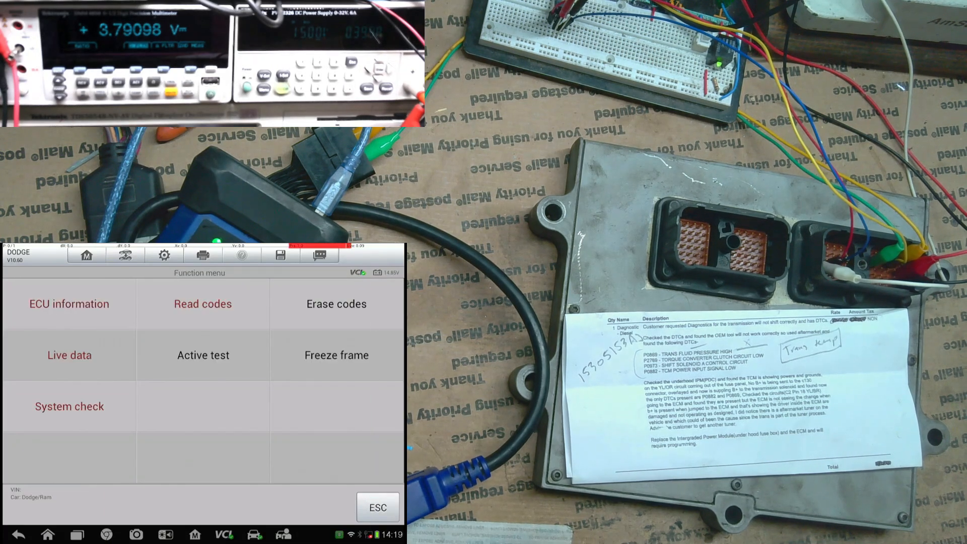
pyautogui.click(202, 303)
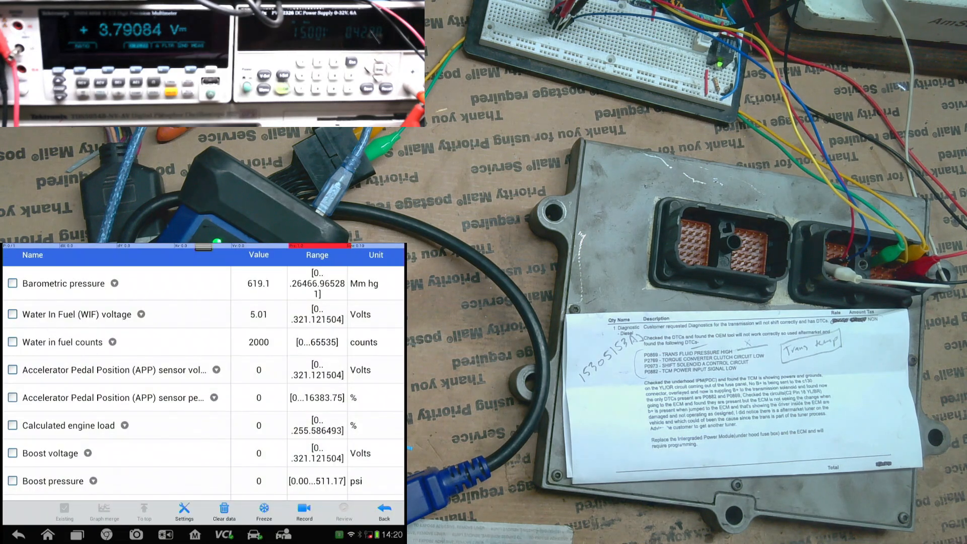
pyautogui.scroll(-3)
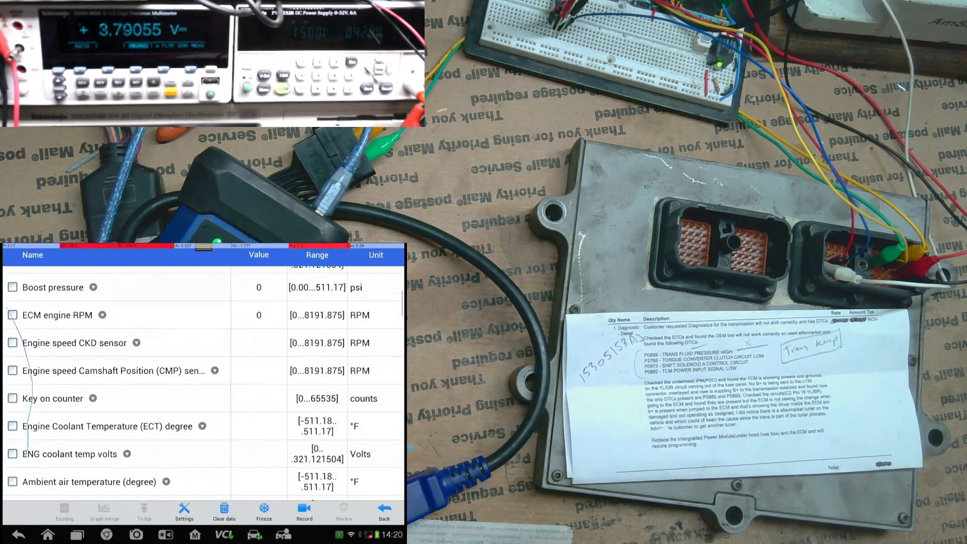
pyautogui.scroll(-3)
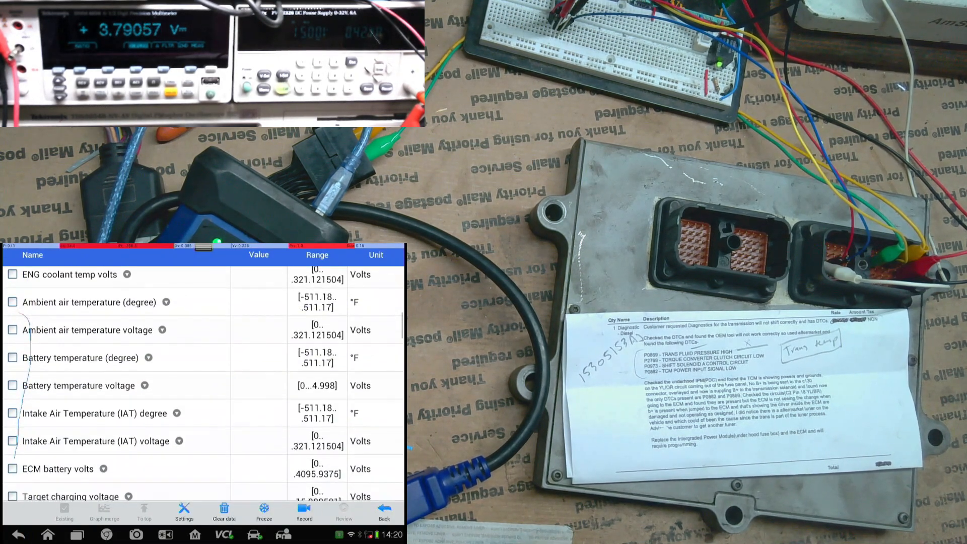
pyautogui.scroll(-3)
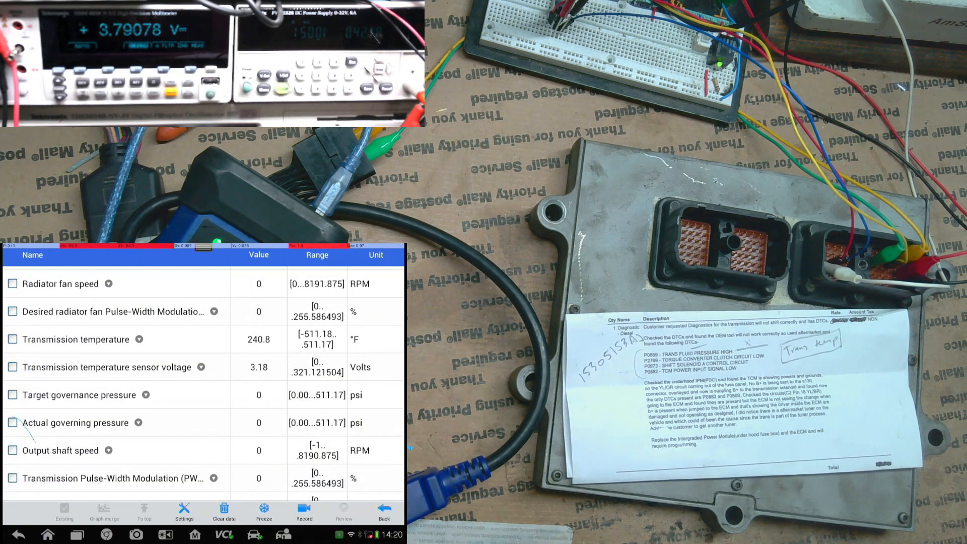
pyautogui.scroll(-3)
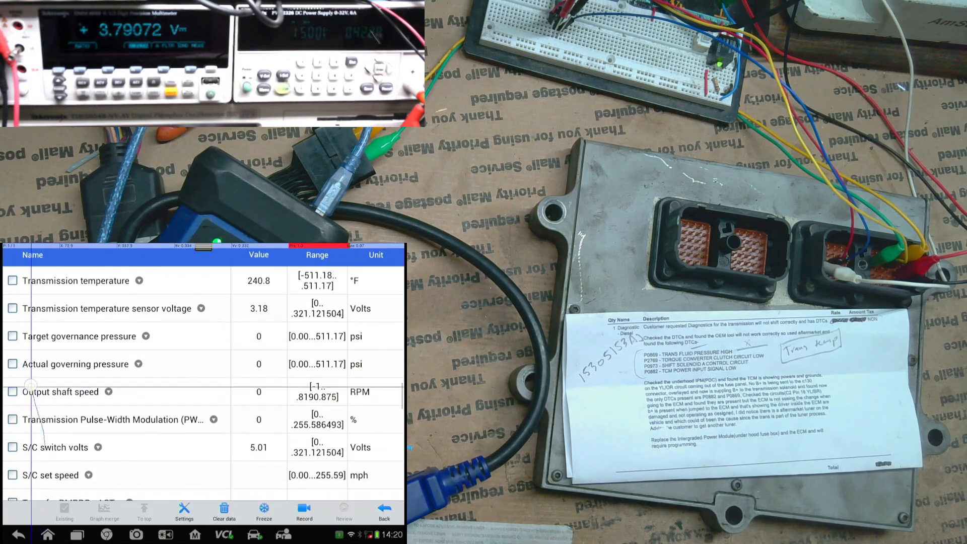
pyautogui.scroll(-3)
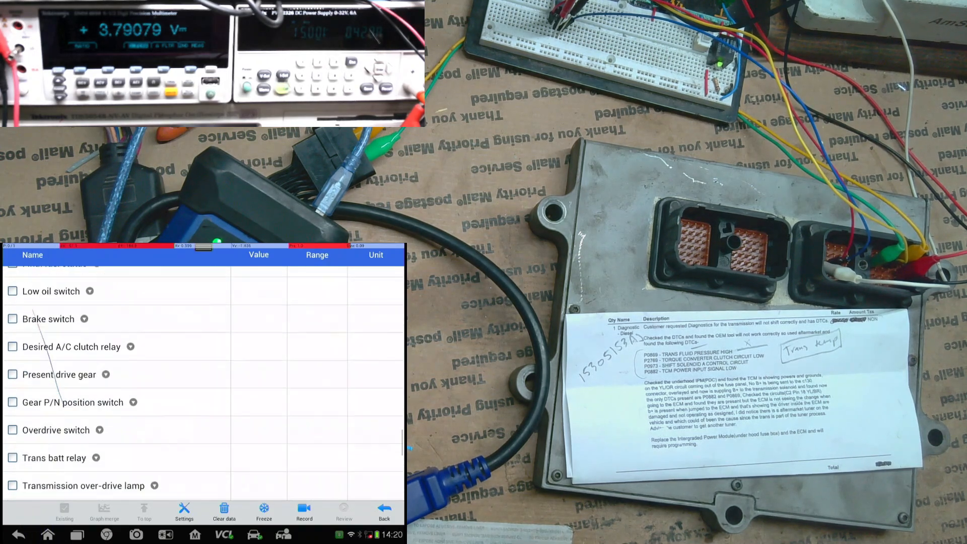
pyautogui.scroll(-3)
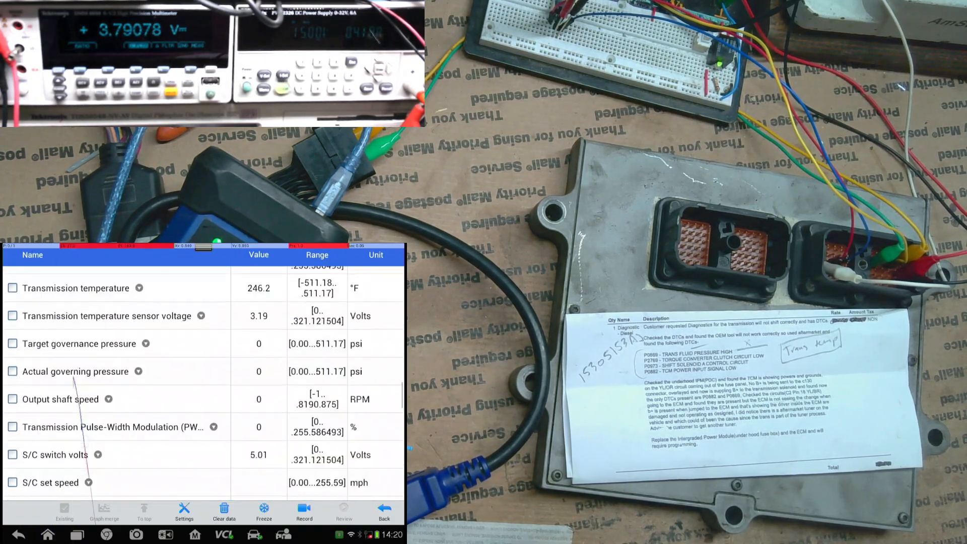